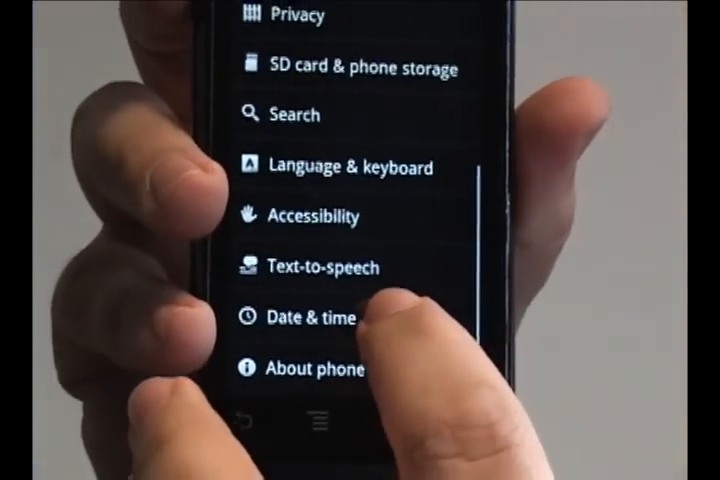
Step: Go to the Date & time settings page, where automatic network time is on
left_click(304, 316)
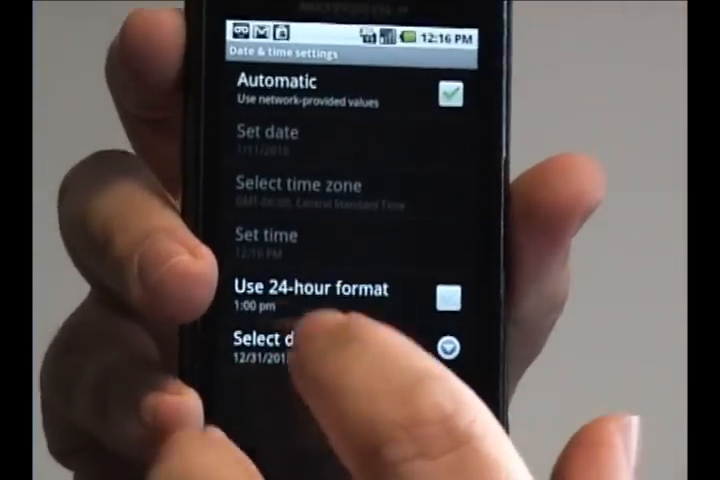